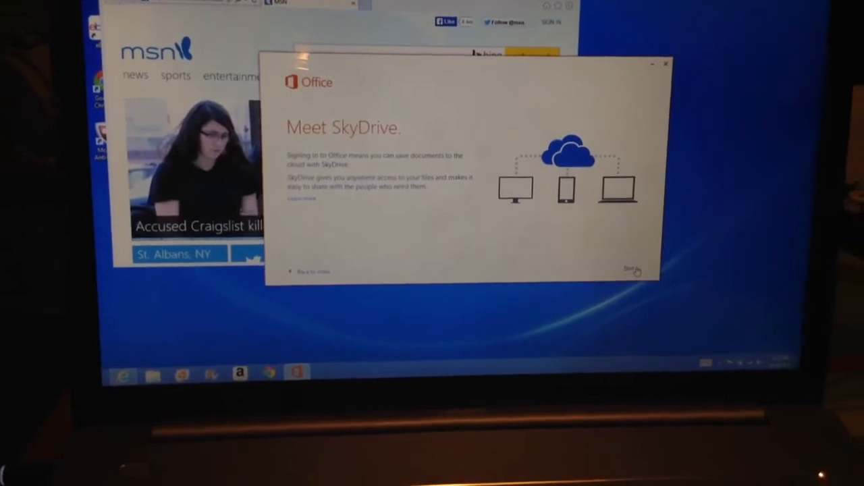
Continue past the Meet SkyDrive introduction in Office setup.
{"action": "left_click", "coordinate": [633, 270]}
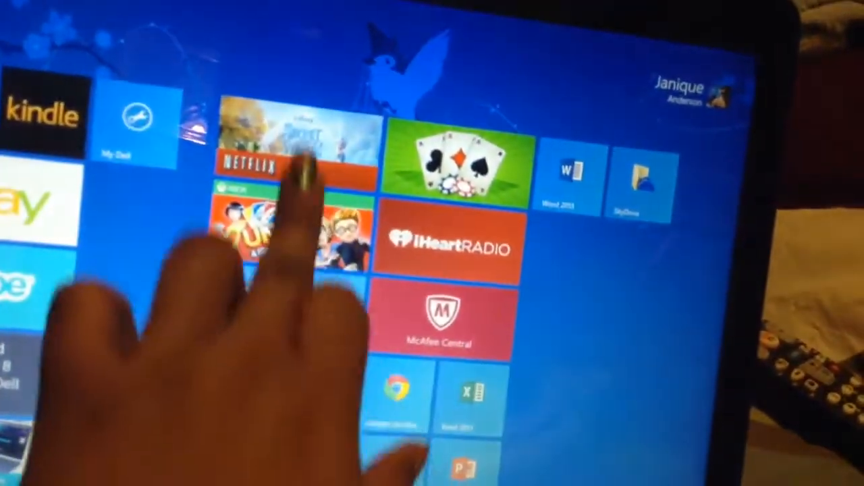
Launch Netflix from its Start screen tile to reach Continue Watching and My List.
{"action": "left_click", "coordinate": [280, 162]}
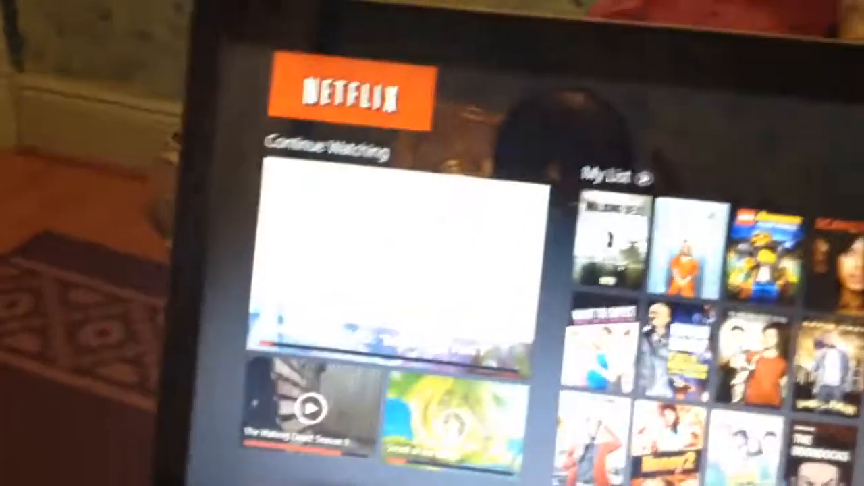